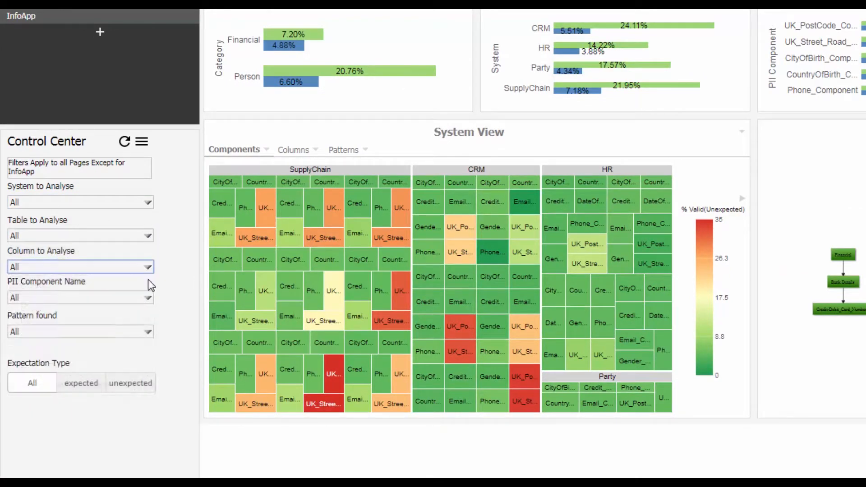
# Browse the 'Where do I start?' column summary and PII component heatmap, zooming and scrolling across it
pyautogui.click(147, 297)
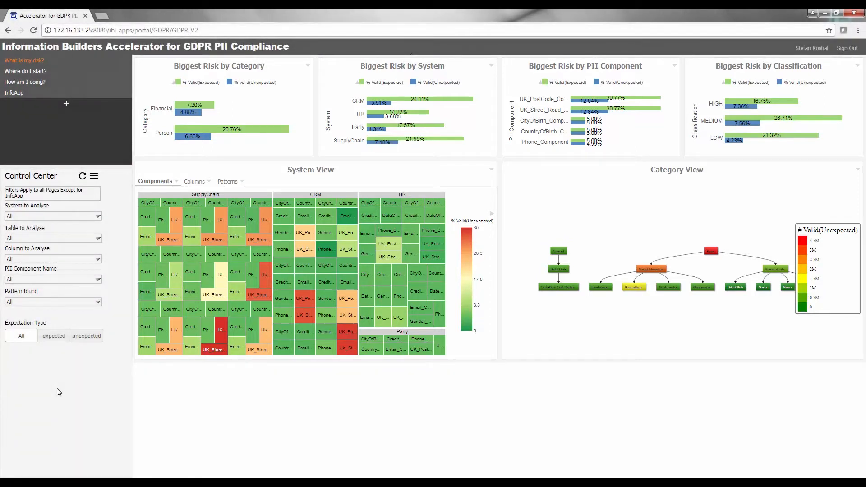
pyautogui.moveTo(123, 185)
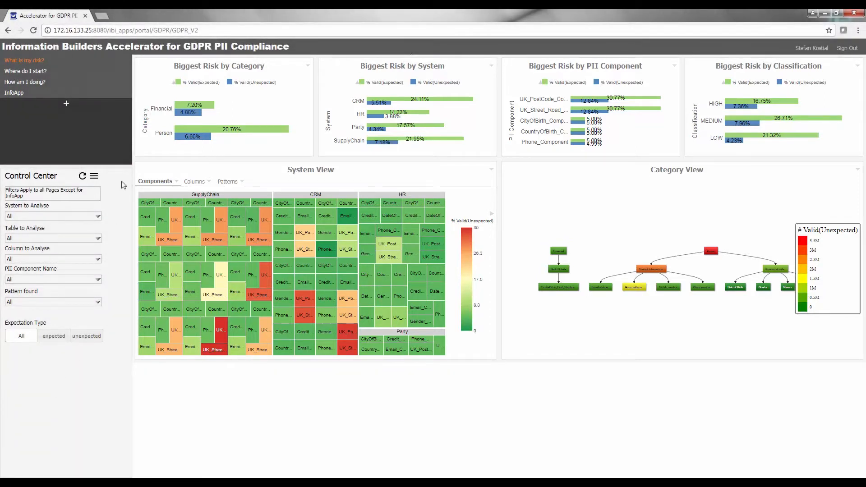
pyautogui.press('ctrl+plus')
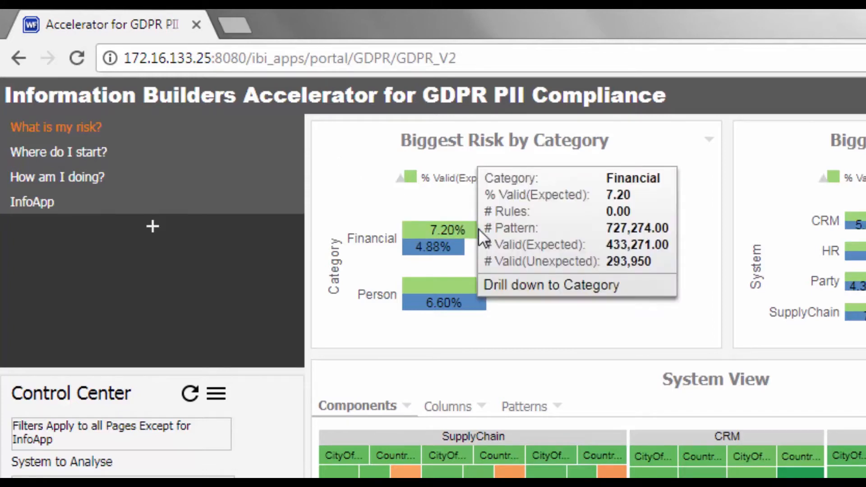
pyautogui.moveTo(432, 248)
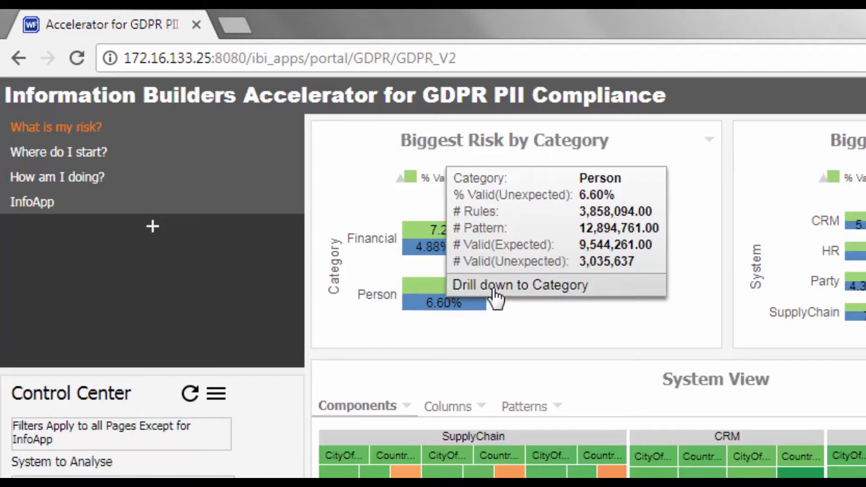
pyautogui.click(520, 285)
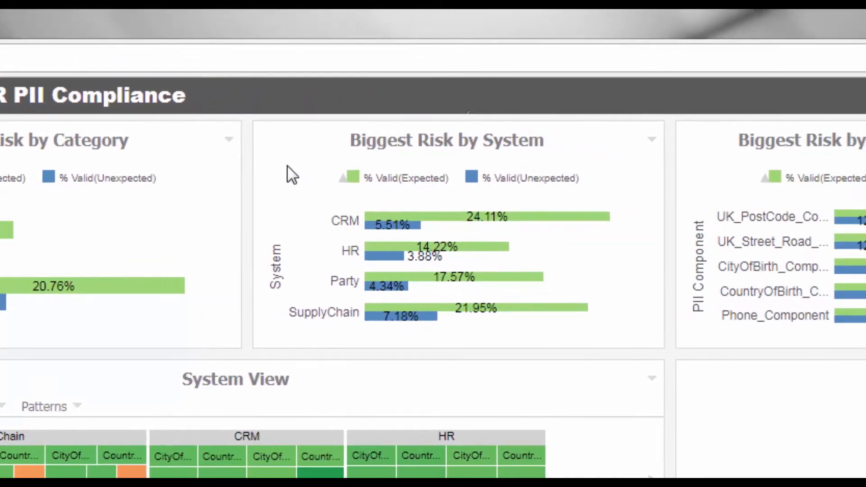
pyautogui.moveTo(297, 180)
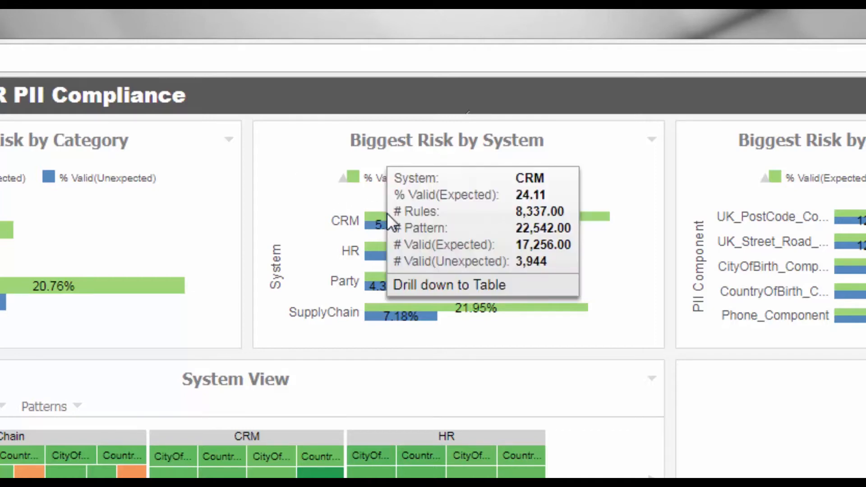
pyautogui.moveTo(376, 229)
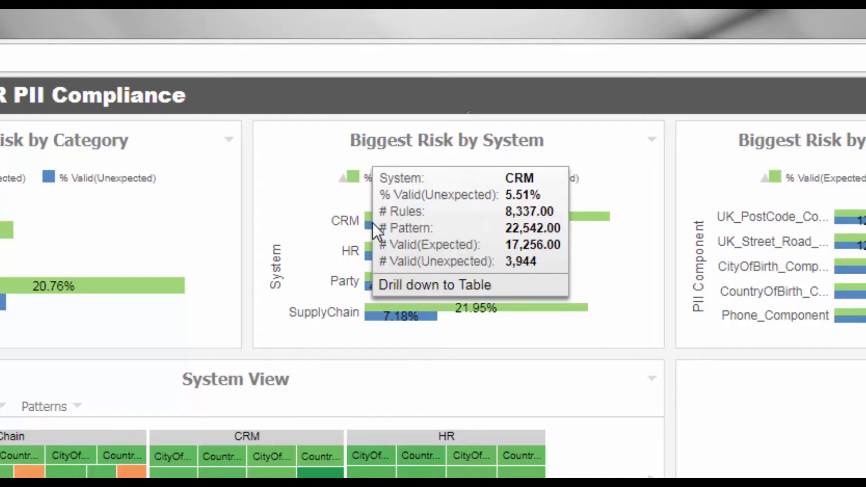
pyautogui.moveTo(390, 252)
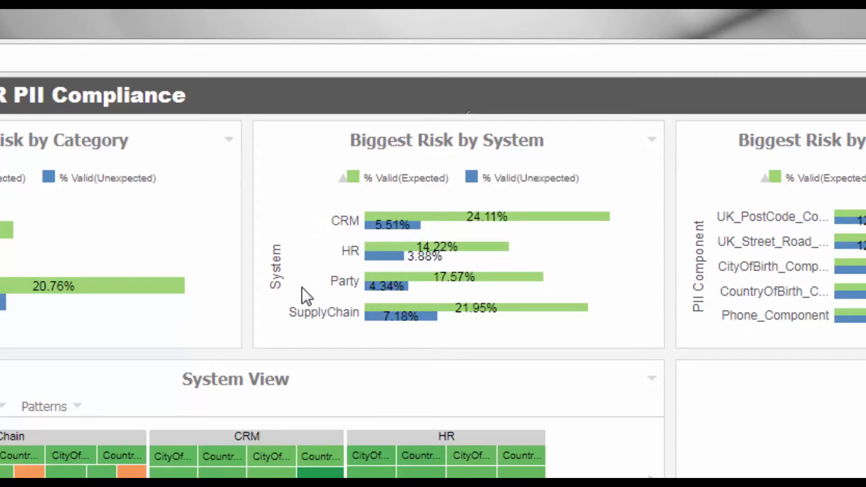
pyautogui.moveTo(307, 307)
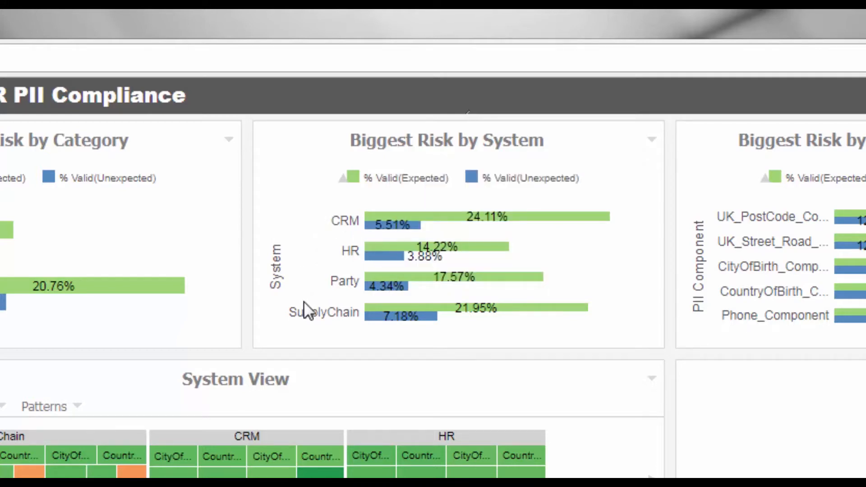
pyautogui.moveTo(293, 310)
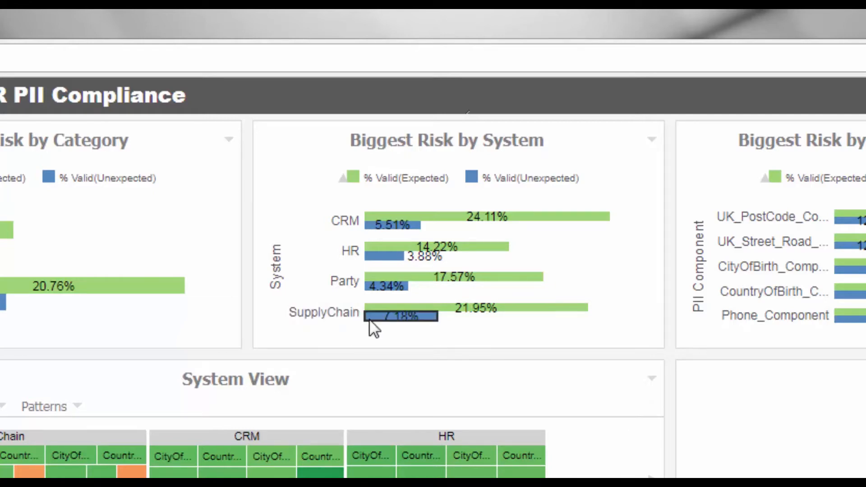
pyautogui.moveTo(482, 333)
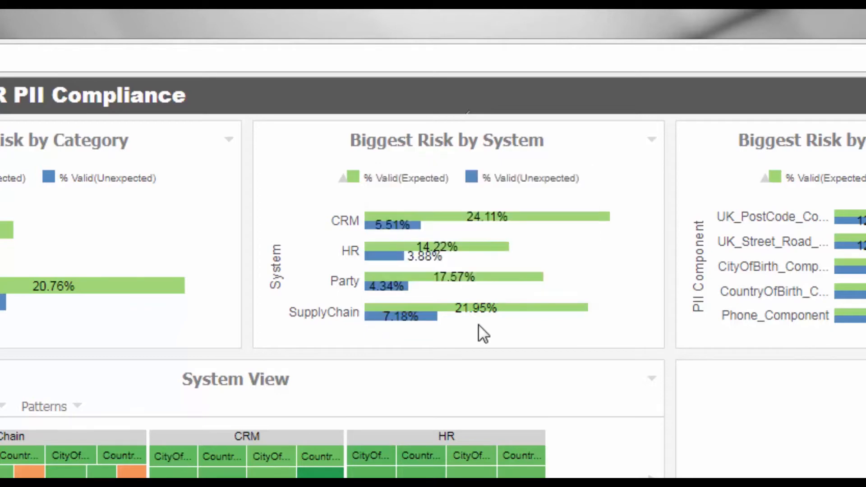
pyautogui.hscroll(3)
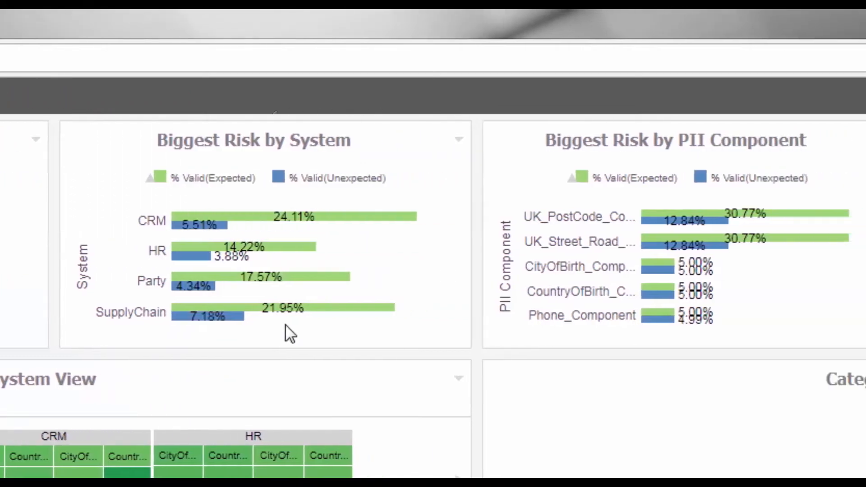
pyautogui.hscroll(3)
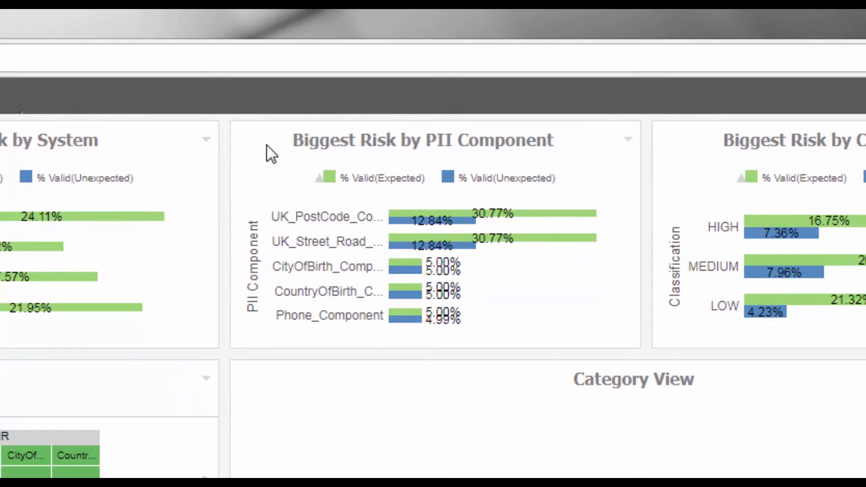
pyautogui.moveTo(397, 205)
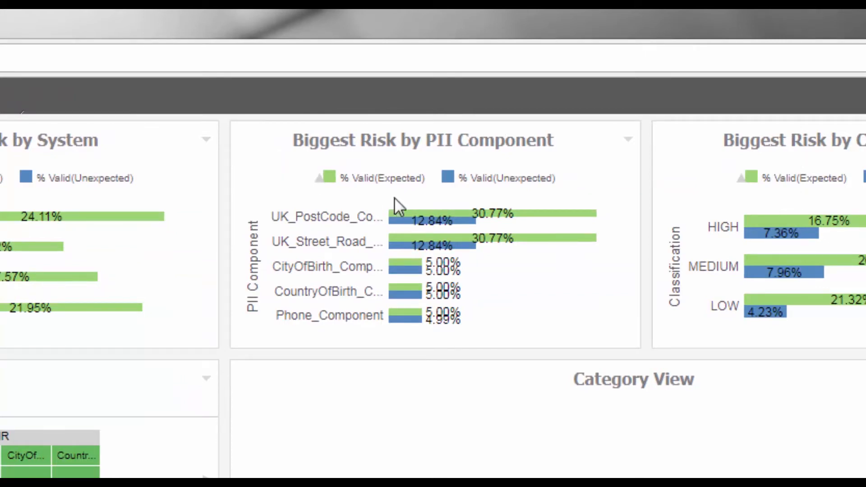
pyautogui.click(492, 215)
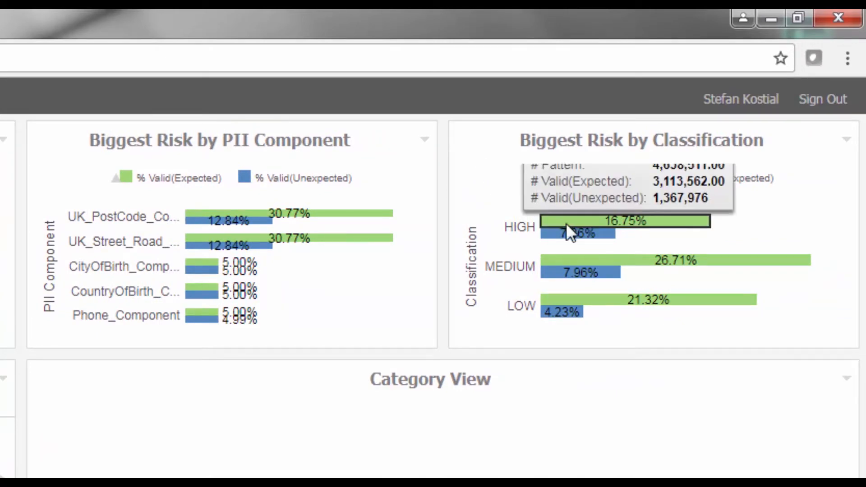
pyautogui.moveTo(615, 271)
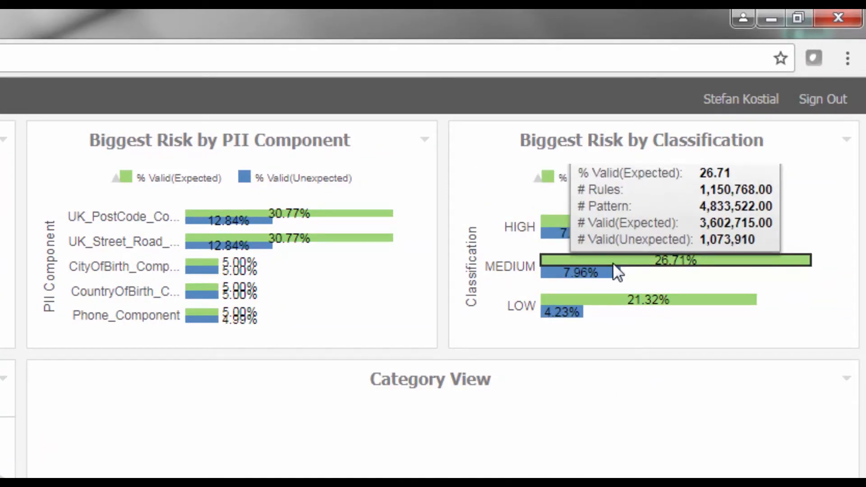
pyautogui.moveTo(601, 306)
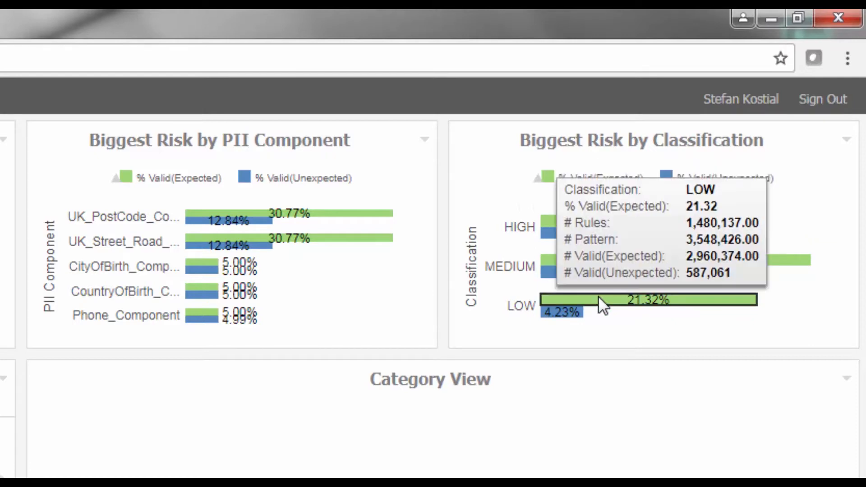
pyautogui.moveTo(541, 341)
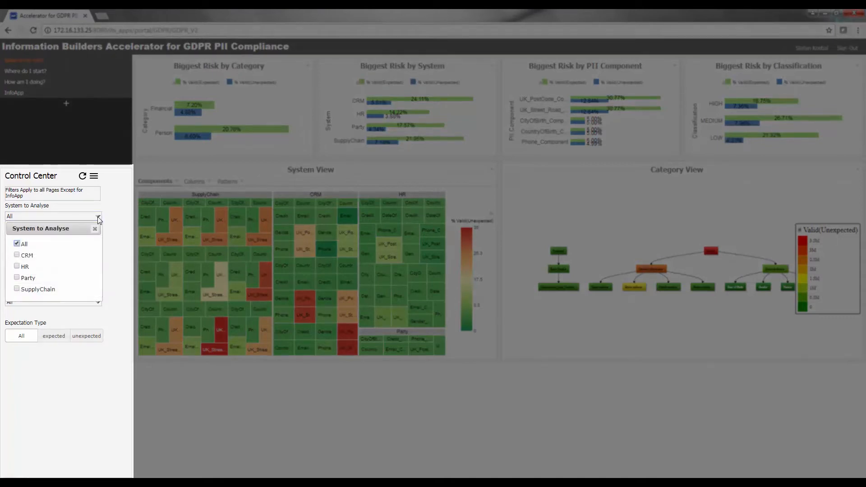
pyautogui.click(98, 216)
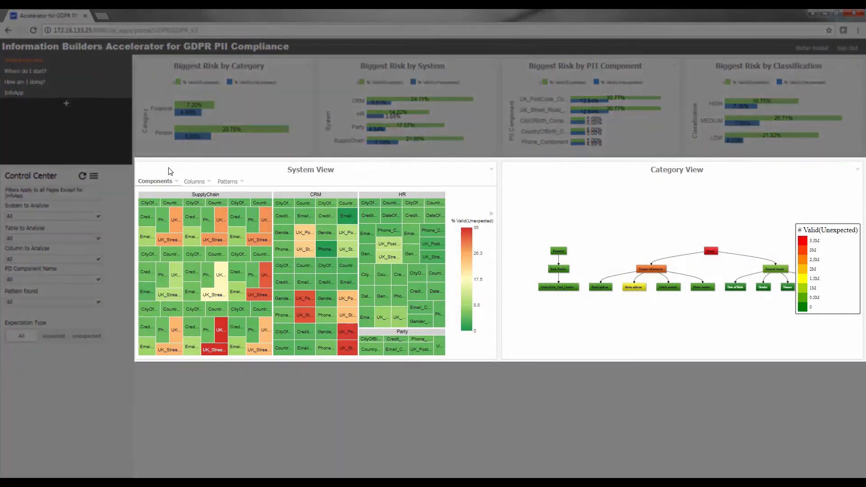
pyautogui.moveTo(265, 218)
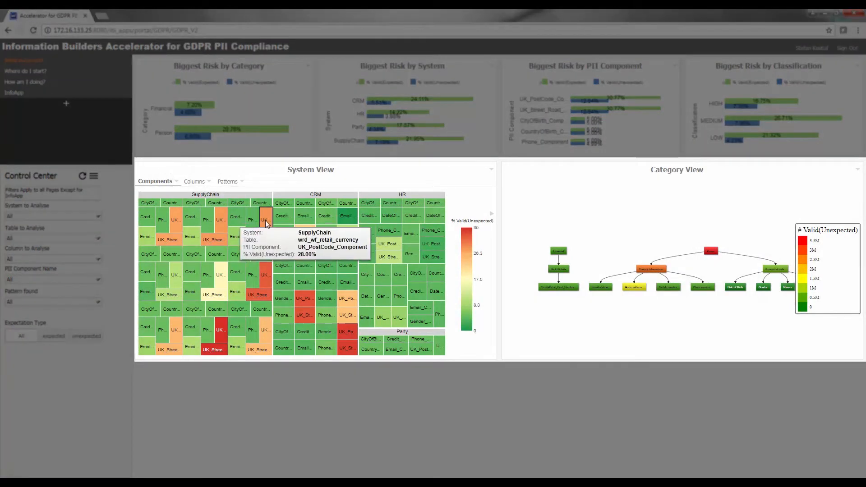
pyautogui.moveTo(233, 221)
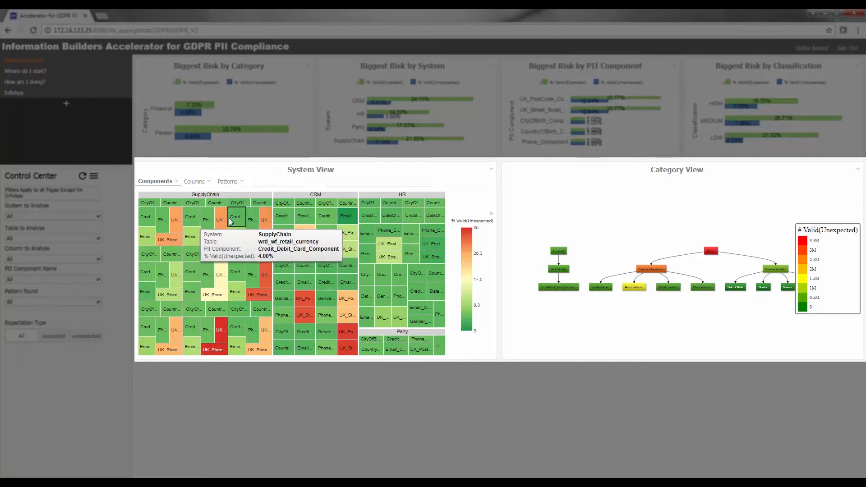
pyautogui.moveTo(306, 299)
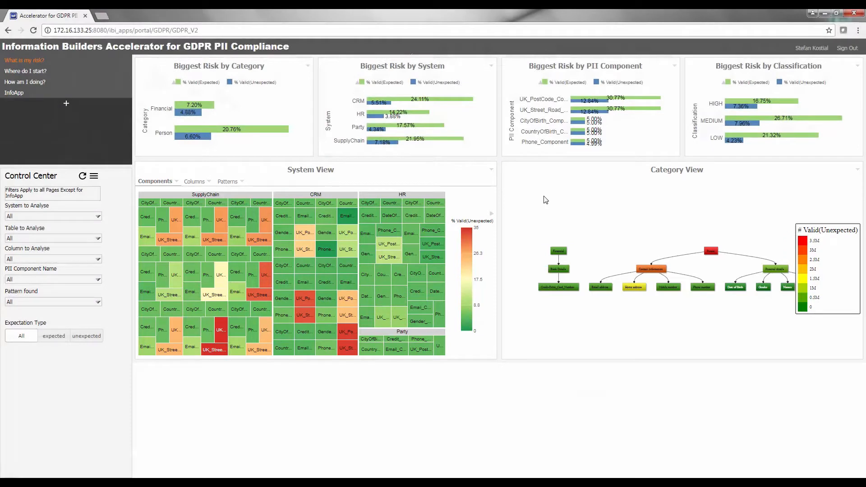
pyautogui.moveTo(670, 174)
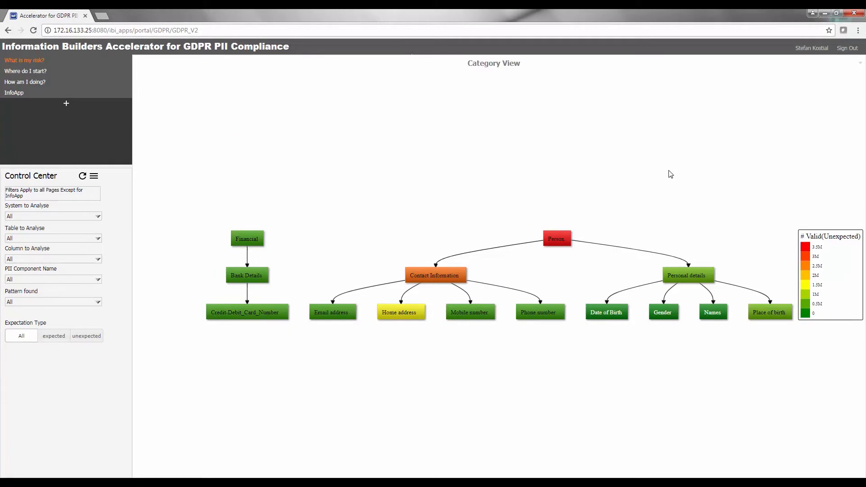
pyautogui.moveTo(498, 152)
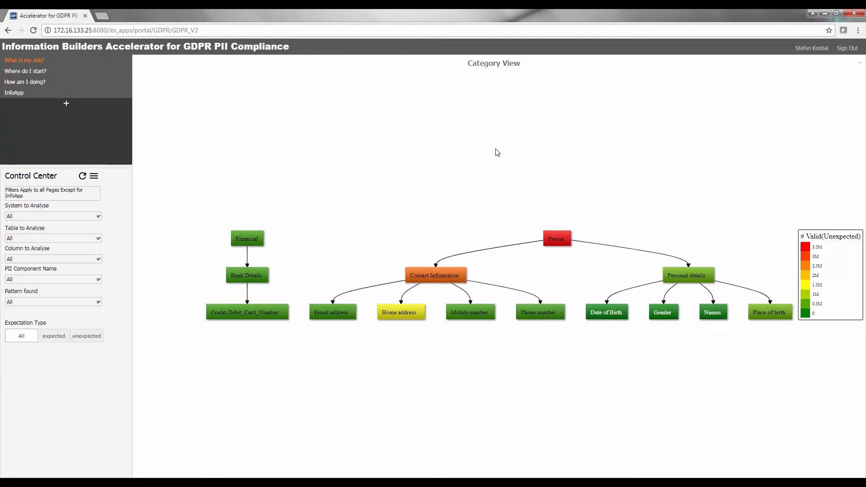
pyautogui.moveTo(432, 176)
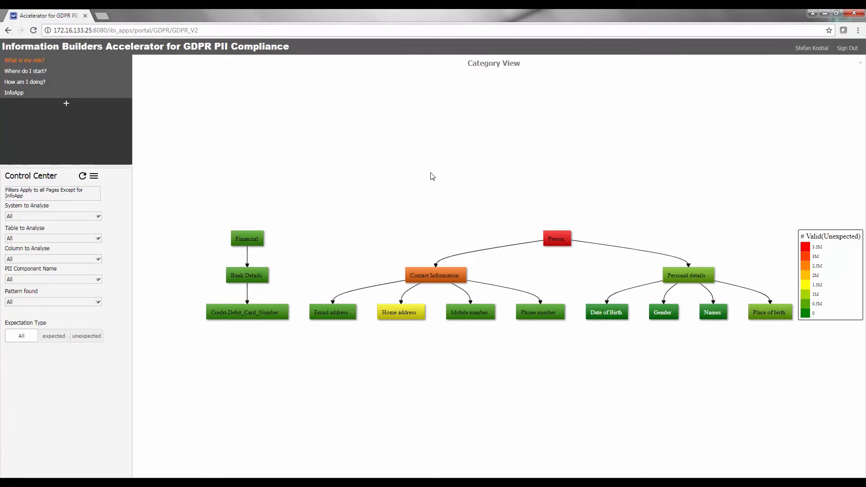
pyautogui.moveTo(398, 313)
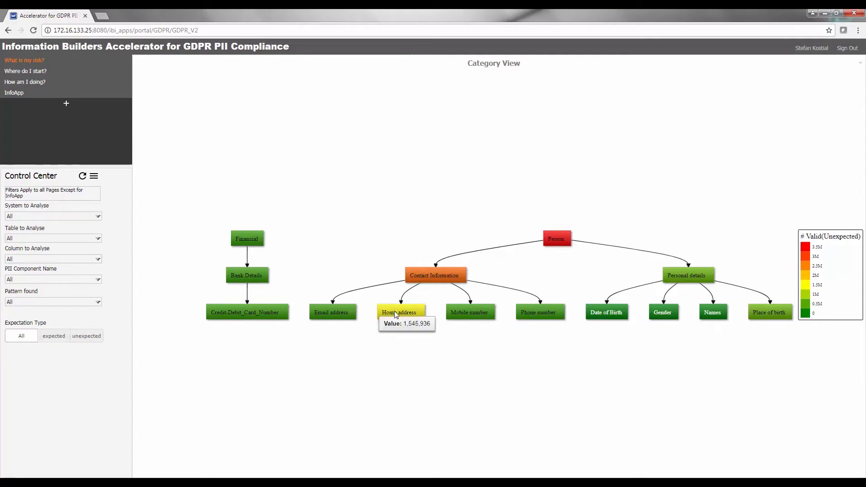
pyautogui.moveTo(435, 275)
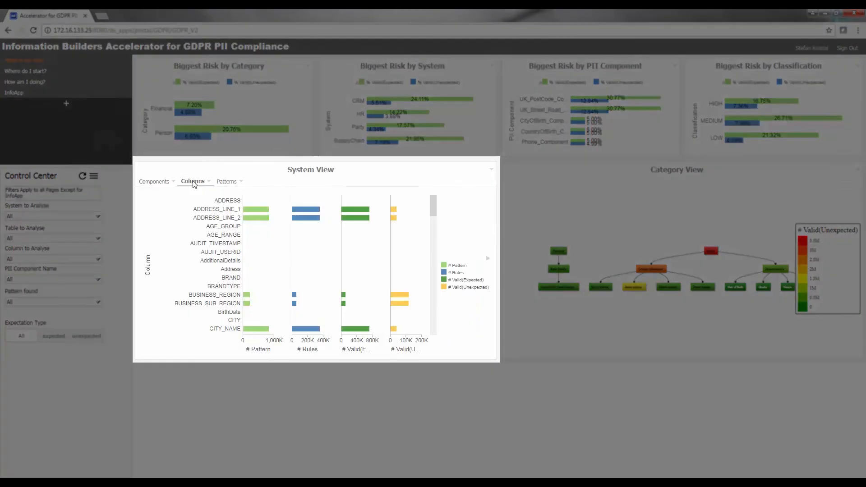
pyautogui.moveTo(244, 192)
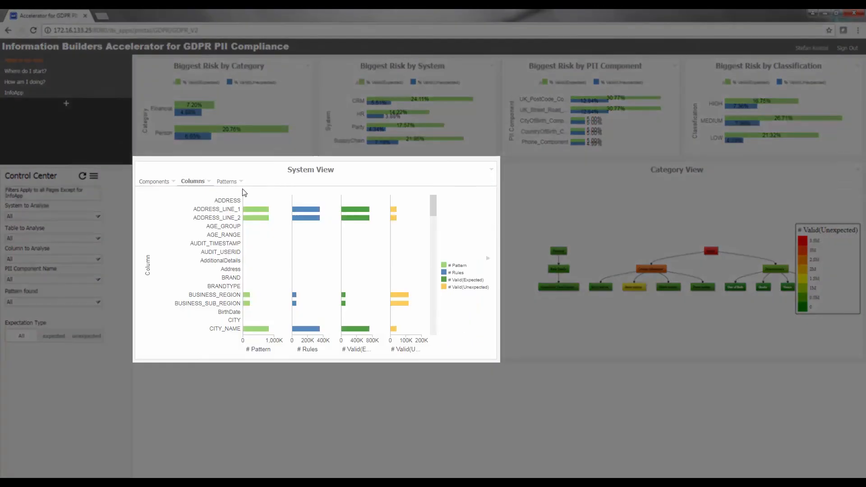
pyautogui.moveTo(258, 198)
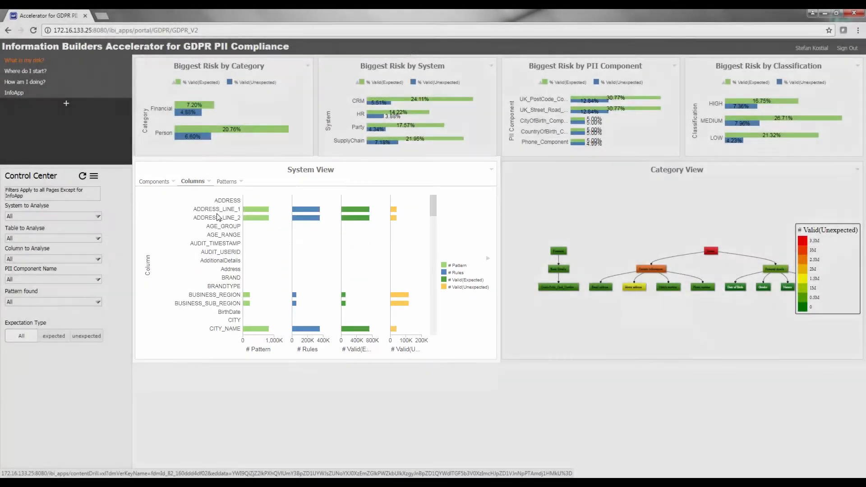
pyautogui.moveTo(514, 186)
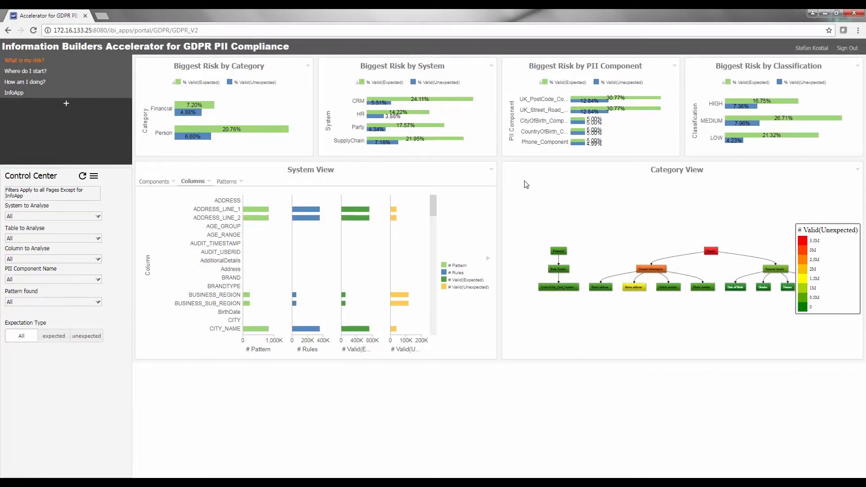
# Switch to the Control Center filter set and limit Classification type value to HIGH
pyautogui.press('ctrl+plus')
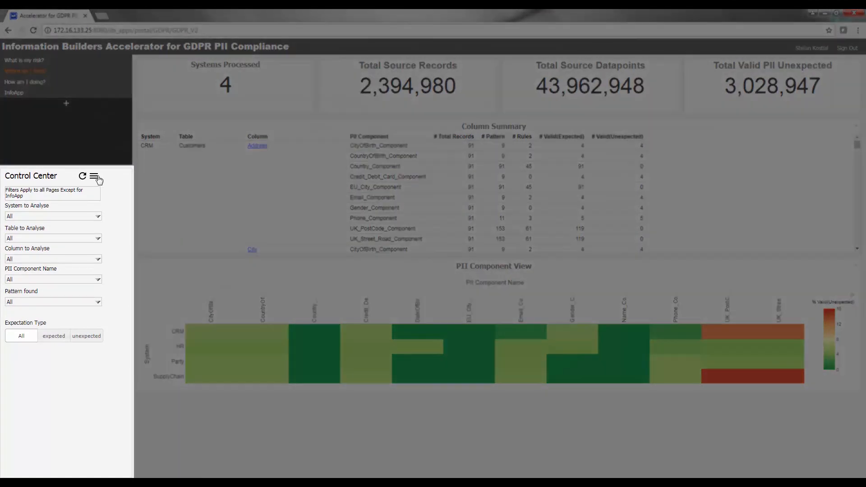
pyautogui.click(93, 176)
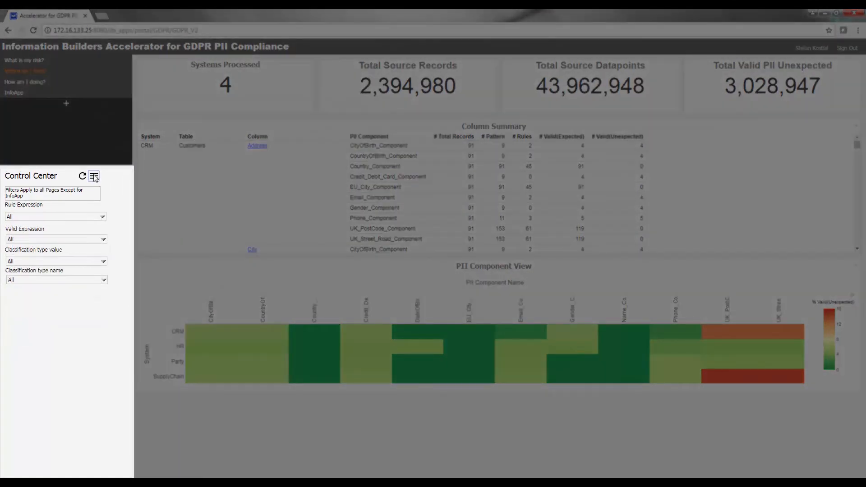
pyautogui.click(55, 261)
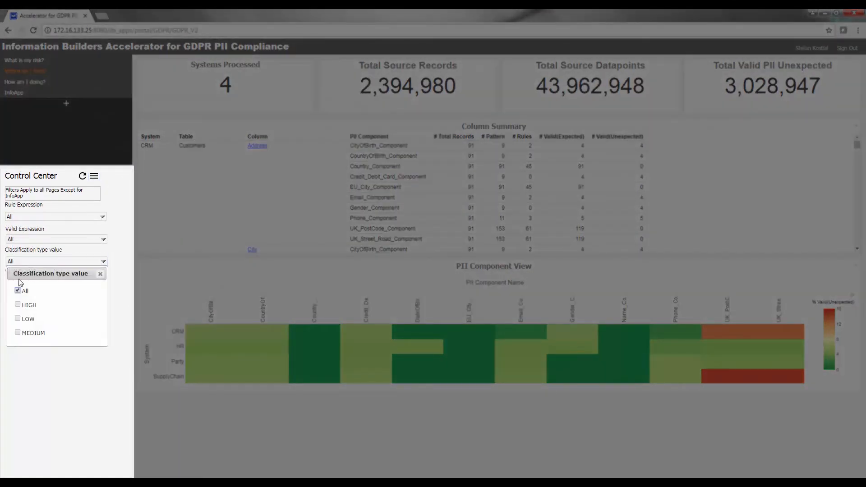
pyautogui.click(18, 304)
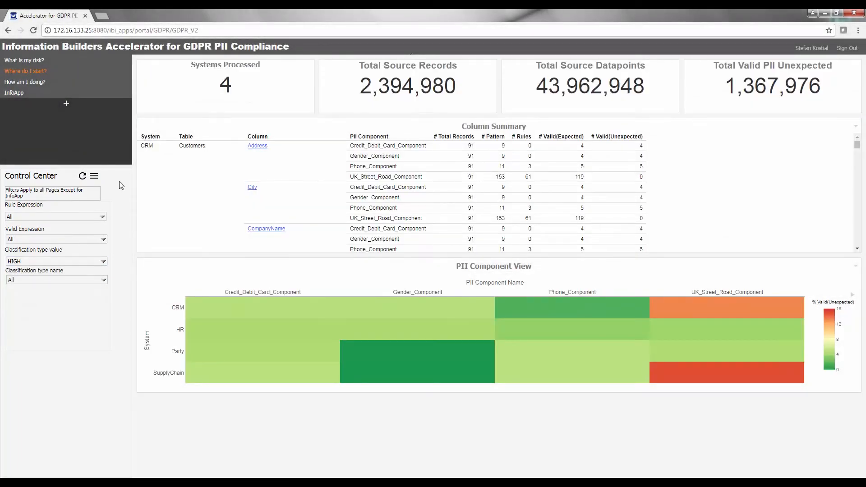
pyautogui.moveTo(247, 166)
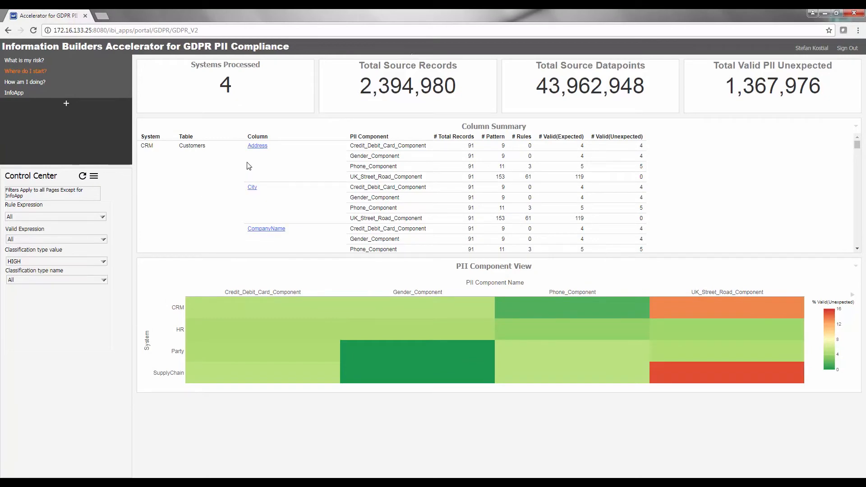
pyautogui.click(257, 146)
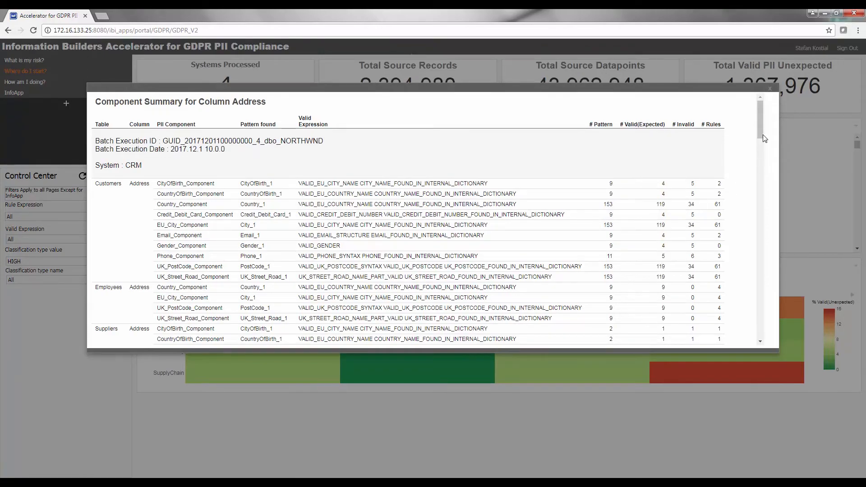
pyautogui.scroll(-3)
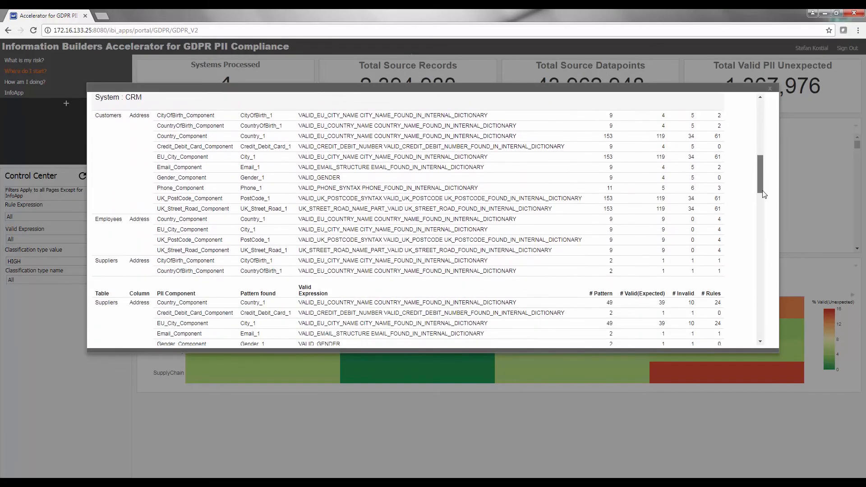
pyautogui.scroll(-3)
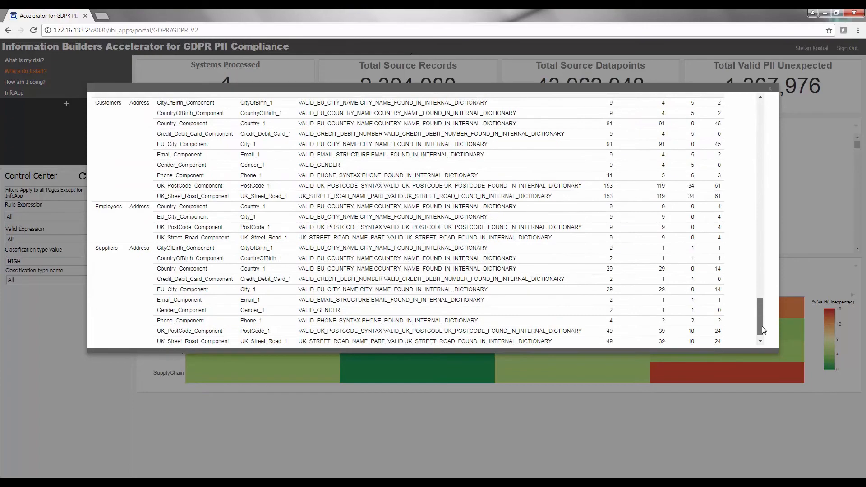
pyautogui.scroll(3)
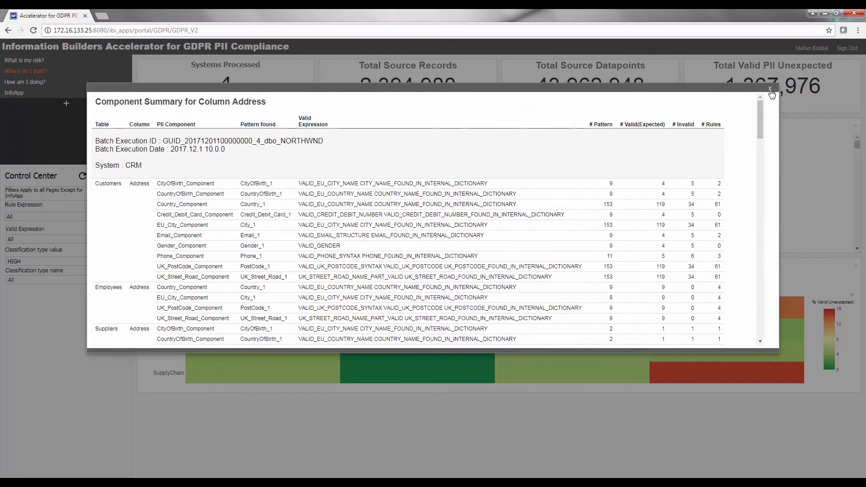
pyautogui.click(772, 93)
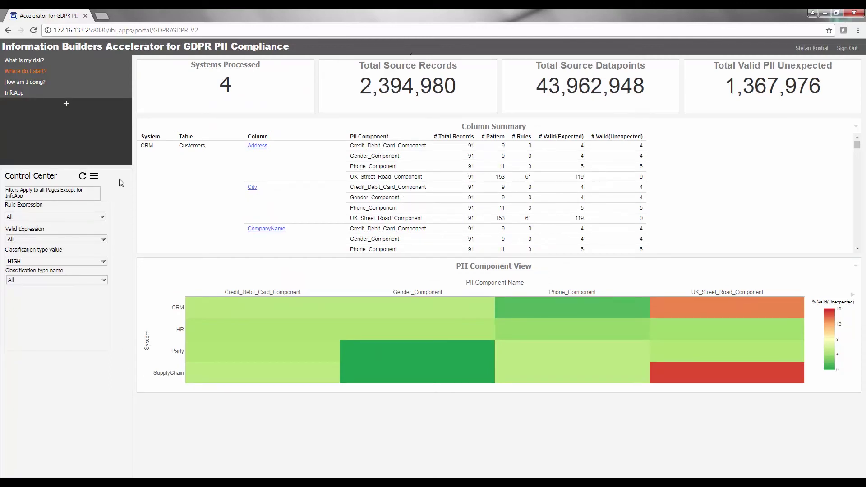
pyautogui.moveTo(124, 178)
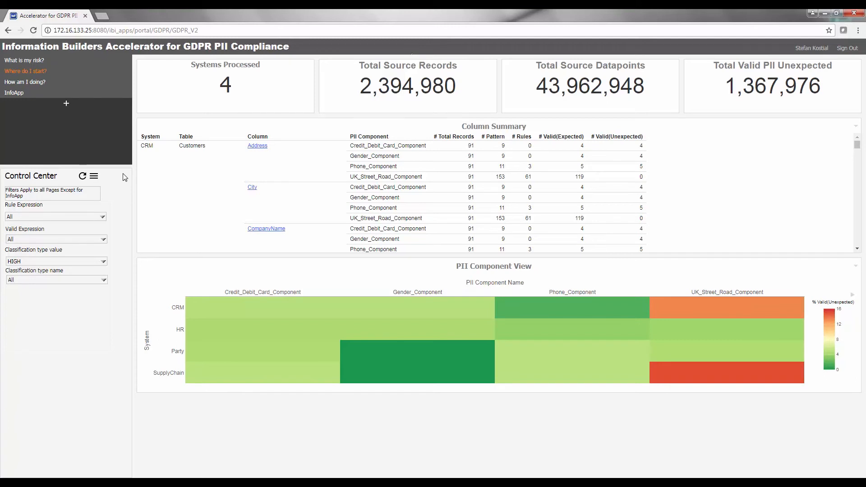
# Go to 'How am I doing?' to show PII patterns by system and irregularity over time
pyautogui.click(24, 82)
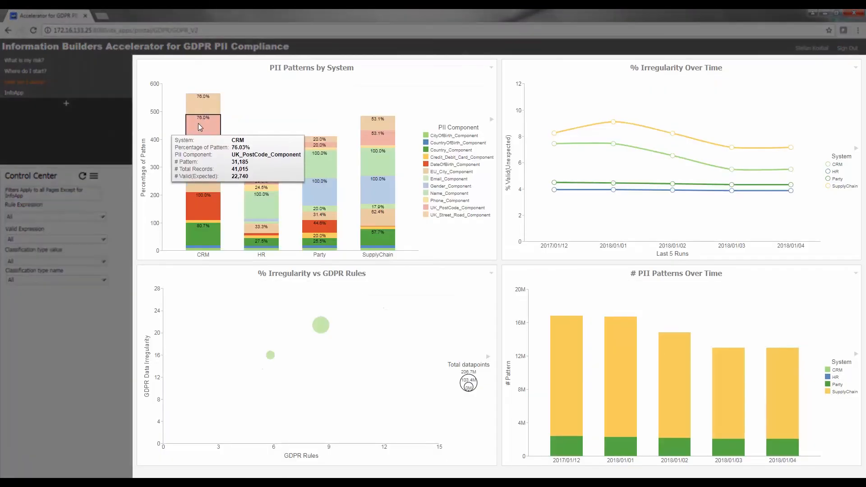
pyautogui.moveTo(614, 122)
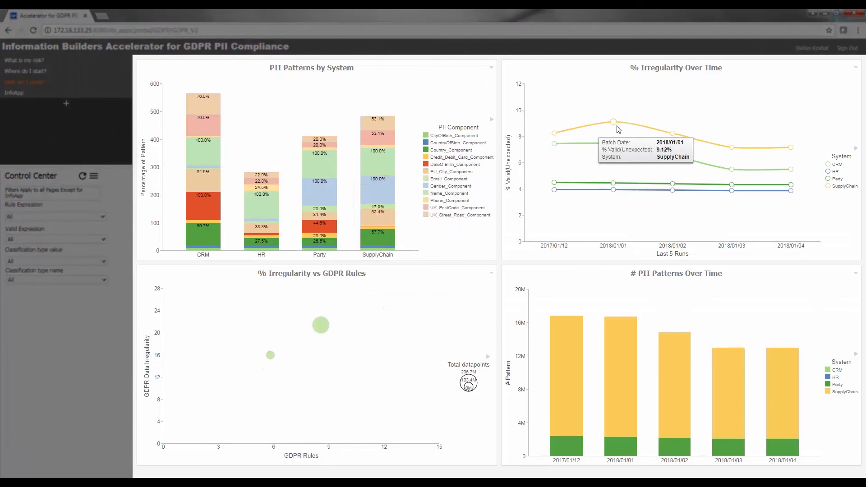
pyautogui.moveTo(597, 358)
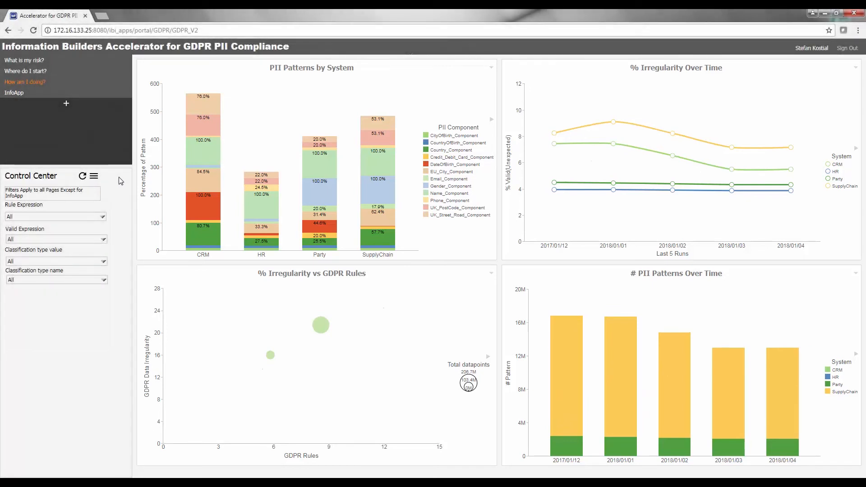
pyautogui.moveTo(14, 92)
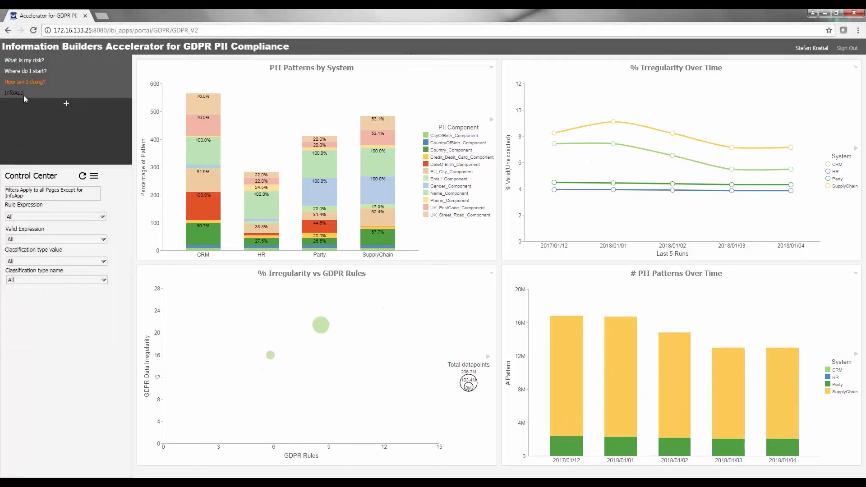
# In the GDPR Report Generator InfoApp, add Table, Column and Rule Expression as dimensions
pyautogui.click(14, 93)
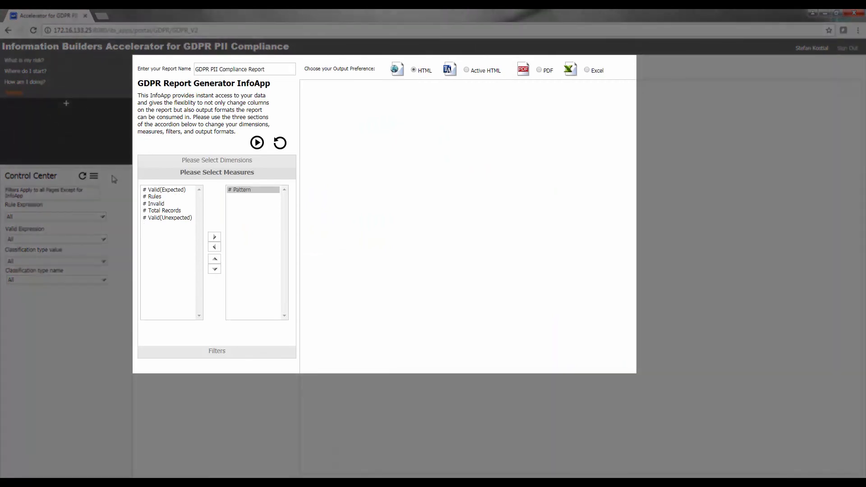
pyautogui.click(256, 143)
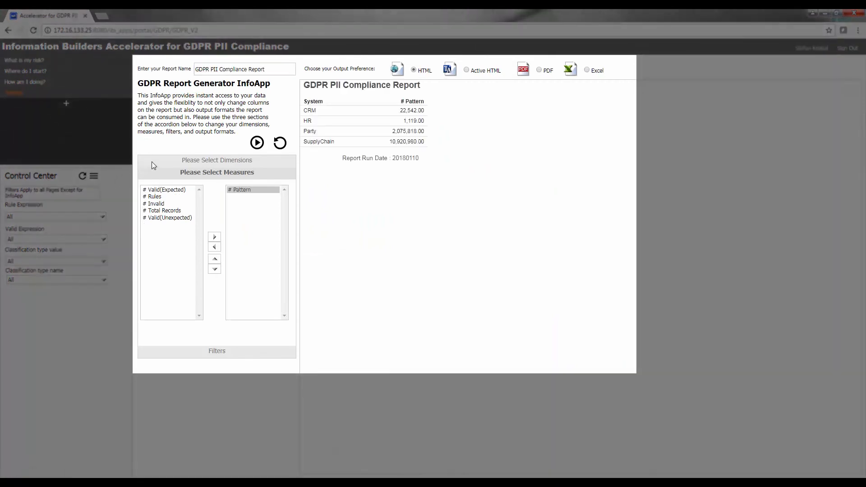
pyautogui.click(216, 161)
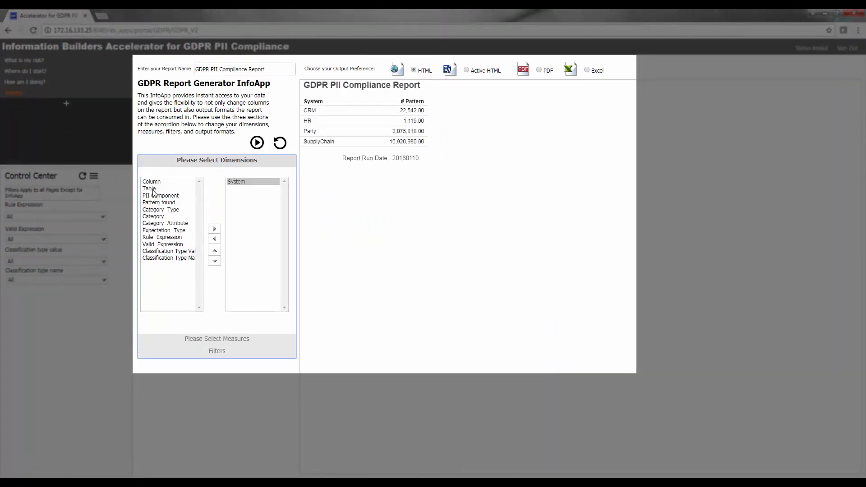
pyautogui.click(215, 228)
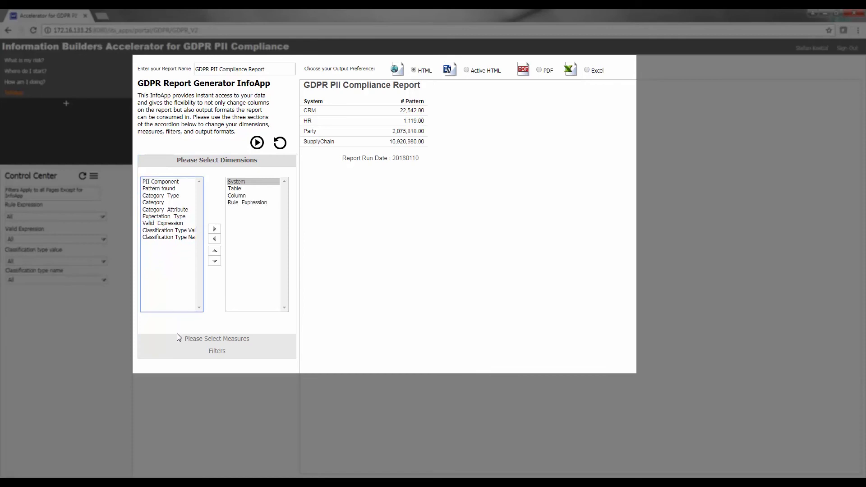
# Add # Valid(Unexpected) as a report measure
pyautogui.click(216, 338)
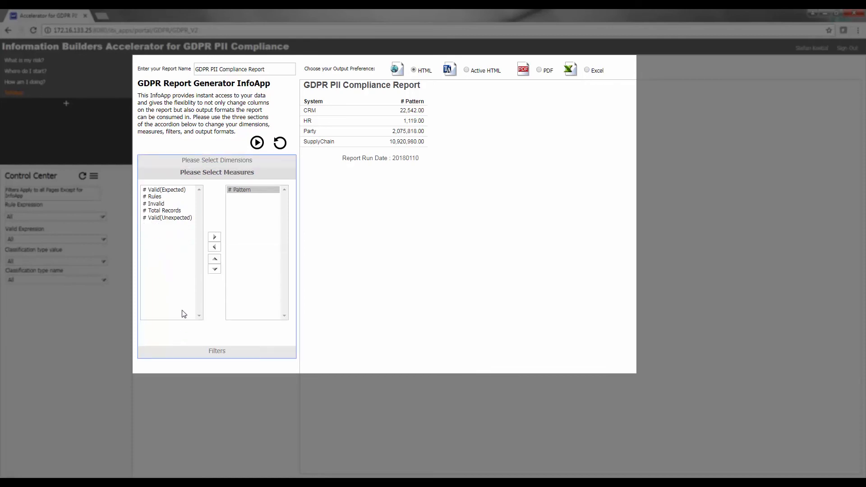
pyautogui.click(214, 236)
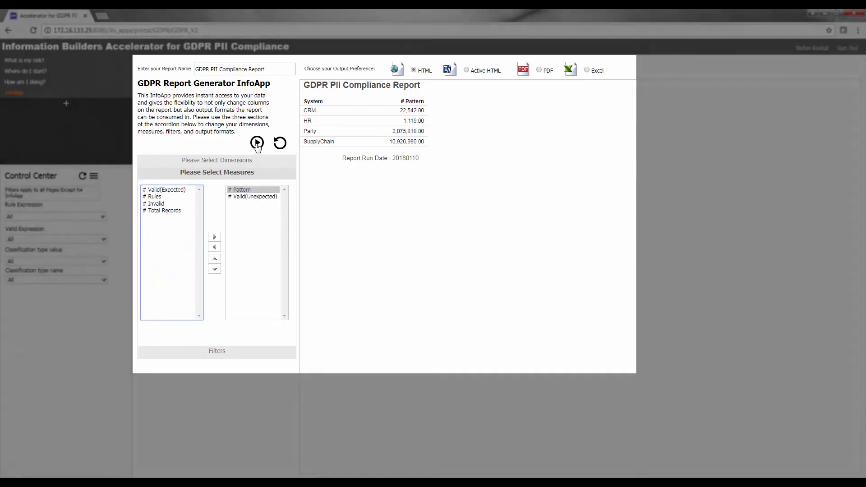
# Run the report as Active HTML and chart Rule Expression by System as a pie
pyautogui.click(258, 142)
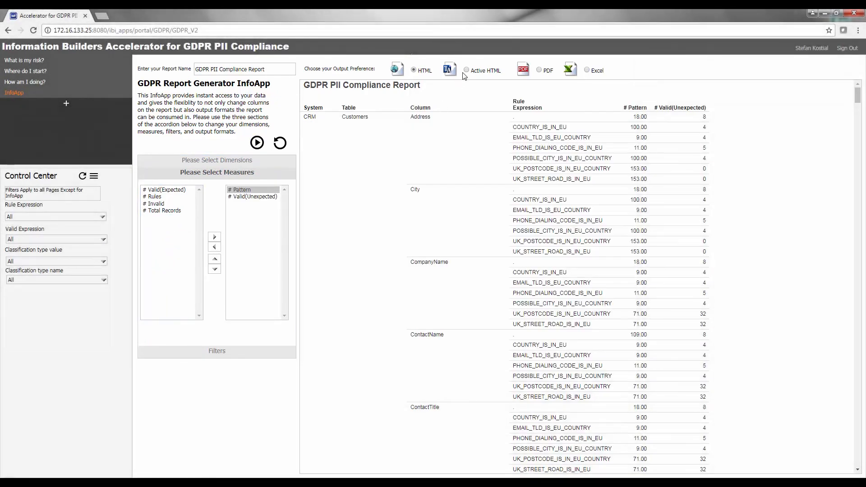
pyautogui.click(467, 71)
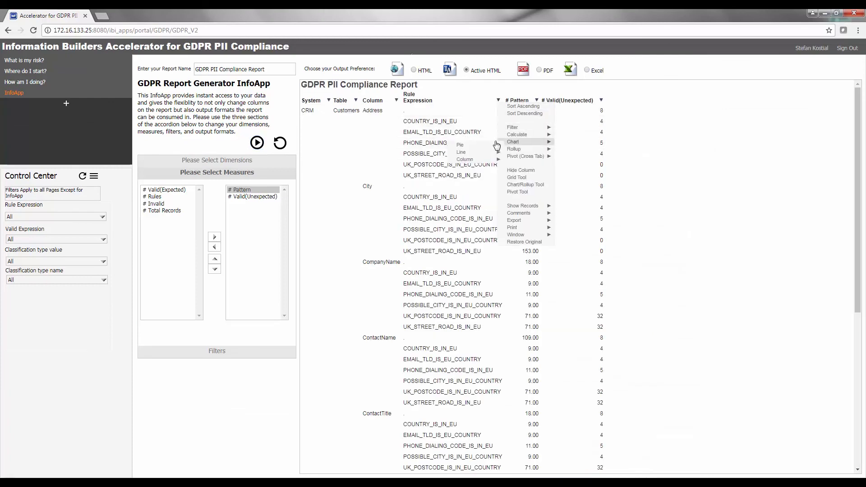
pyautogui.click(459, 144)
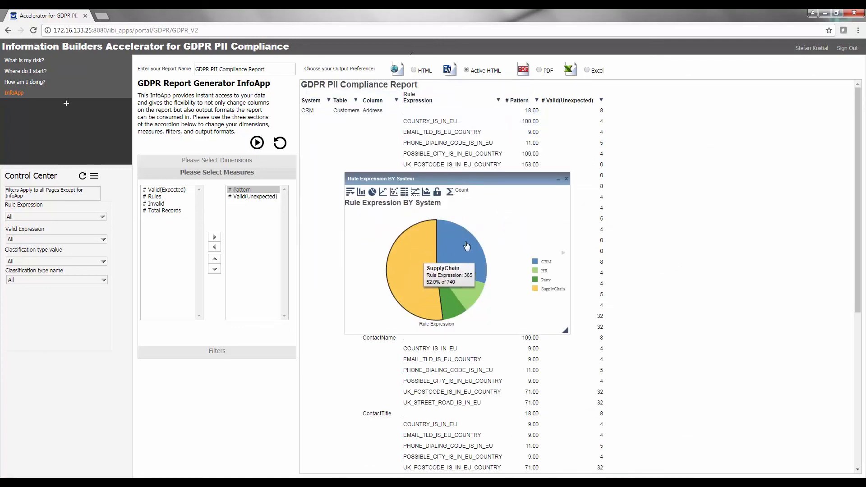
pyautogui.moveTo(468, 295)
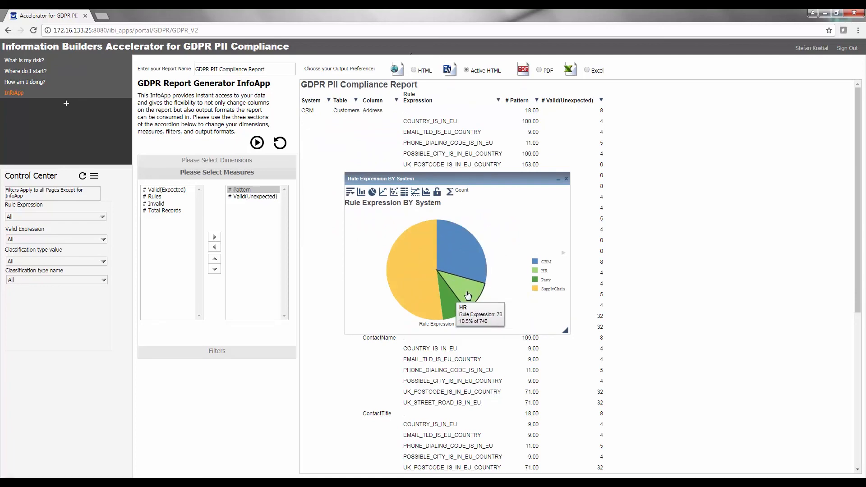
pyautogui.moveTo(543, 201)
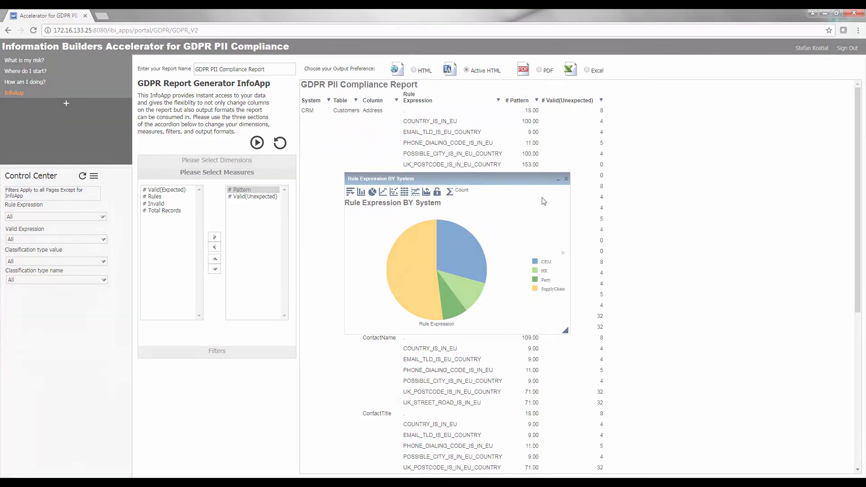